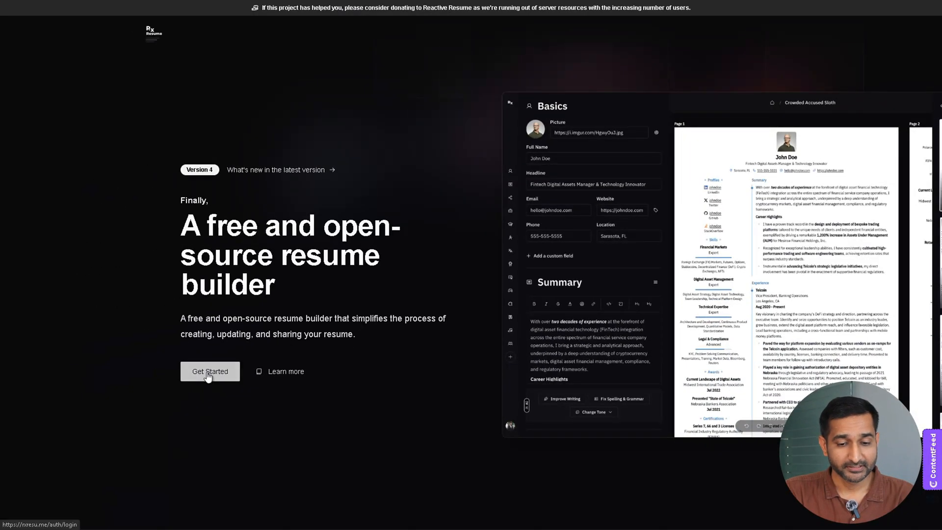
- Sign in with a Google account and land on the Resumes dashboard
left_click(210, 371)
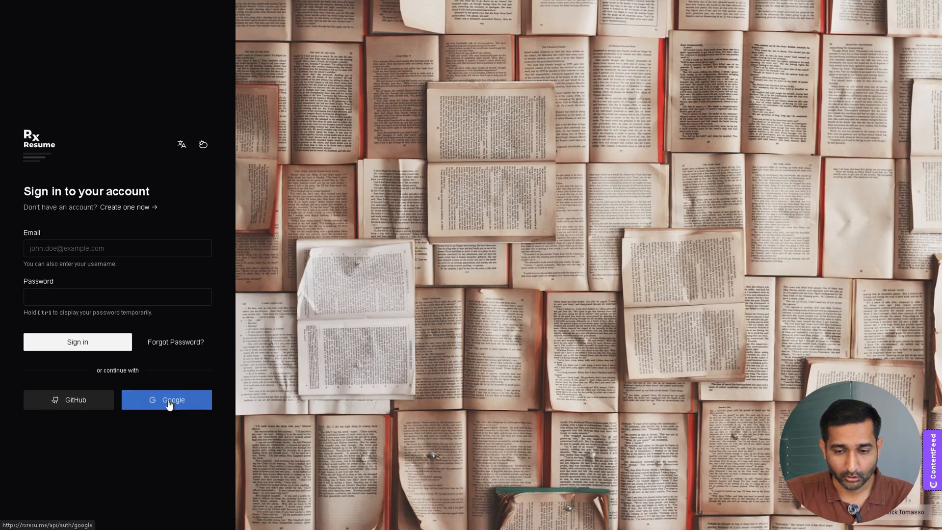
left_click(167, 399)
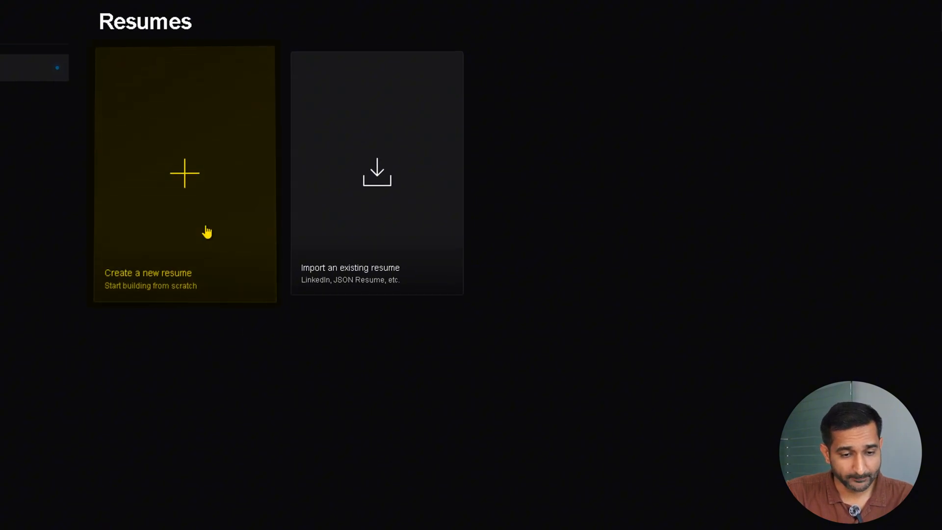
mouse_move(397, 238)
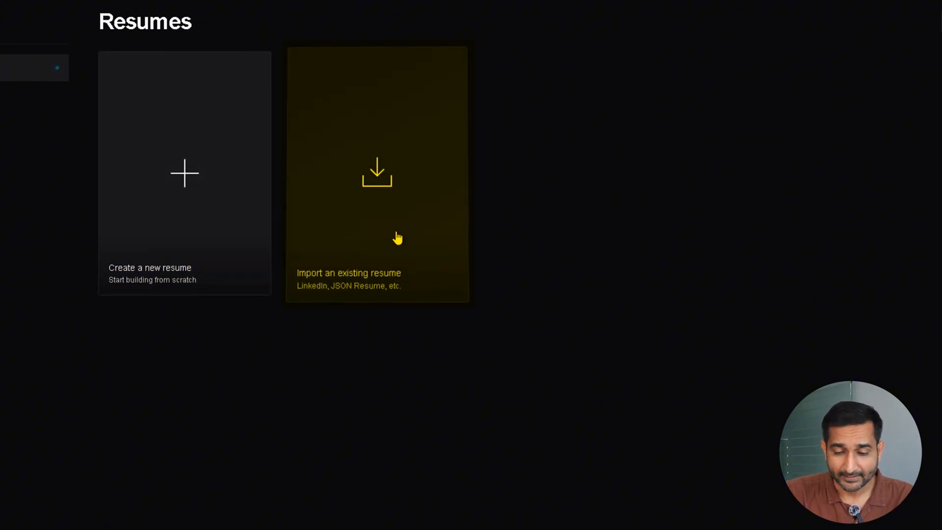
- Create a new resume titled 'Rahu'
left_click(185, 174)
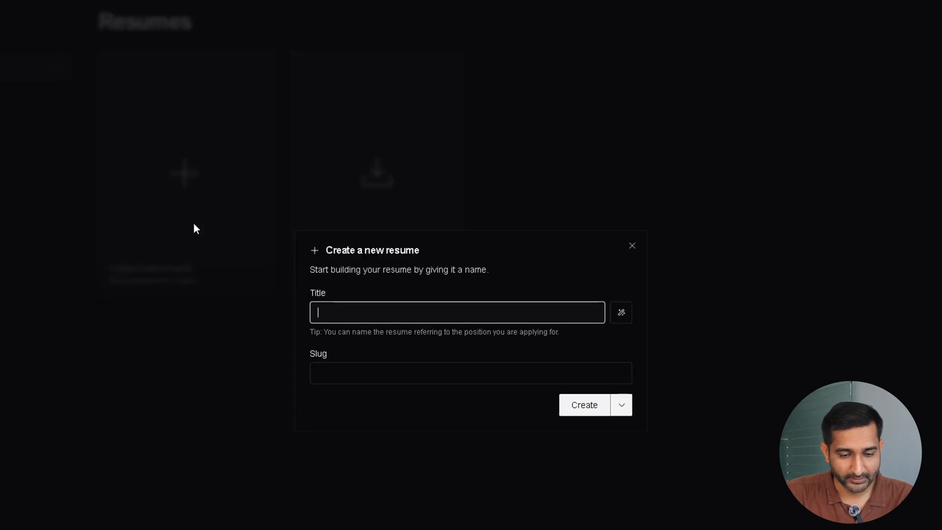
type("Rahu")
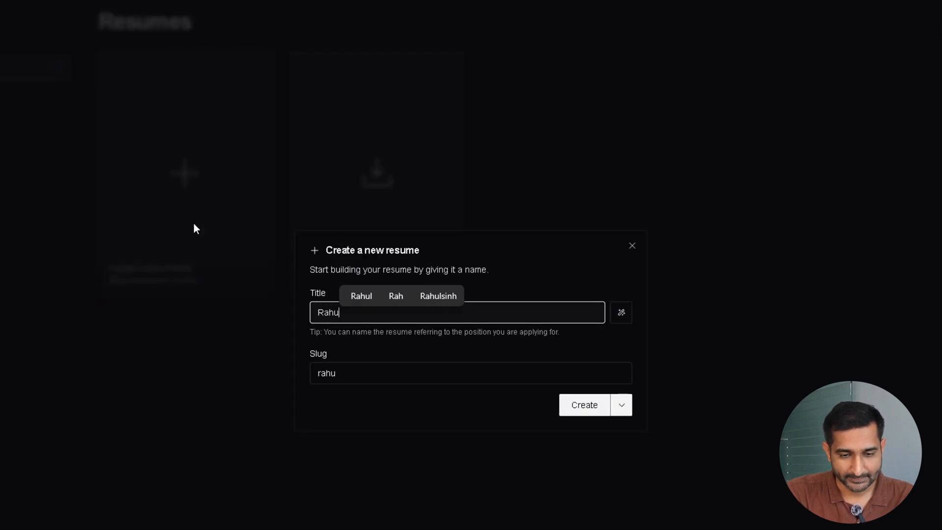
left_click(583, 404)
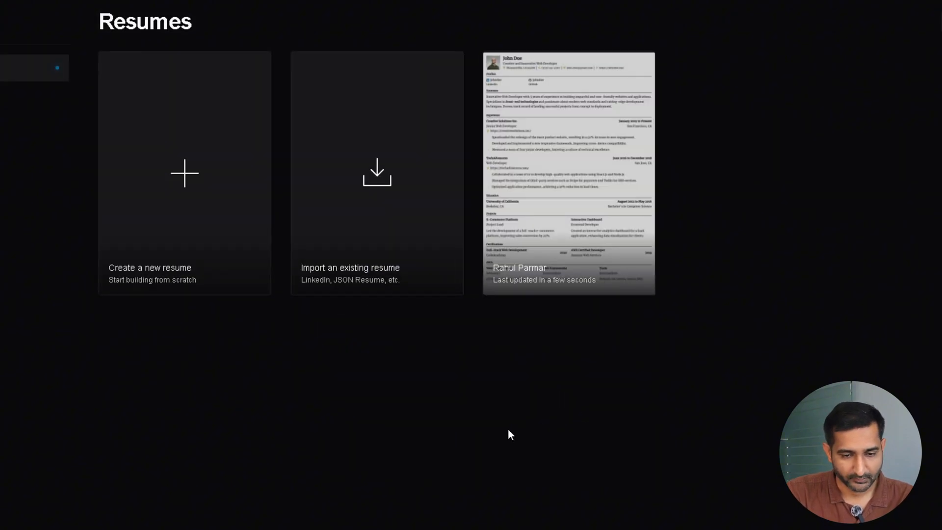
- Open the new resume for editing and browse the template list
right_click(568, 173)
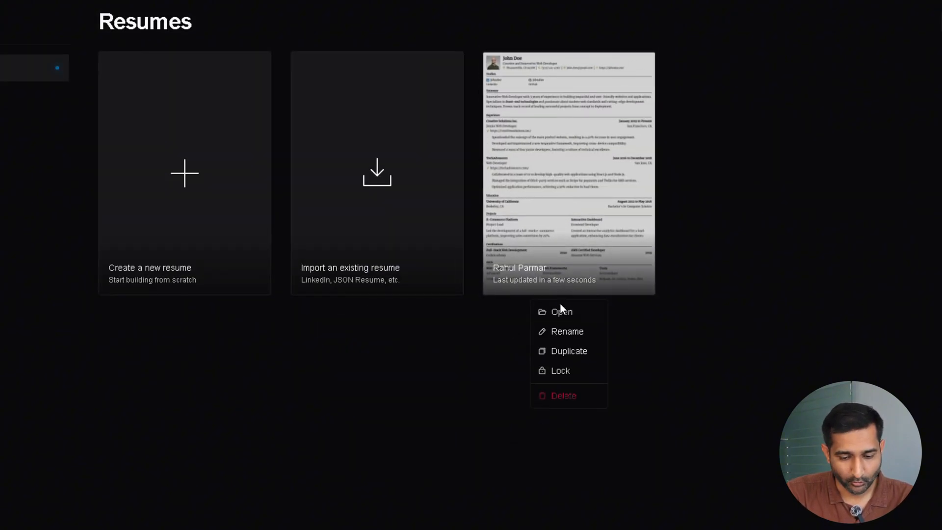
left_click(561, 311)
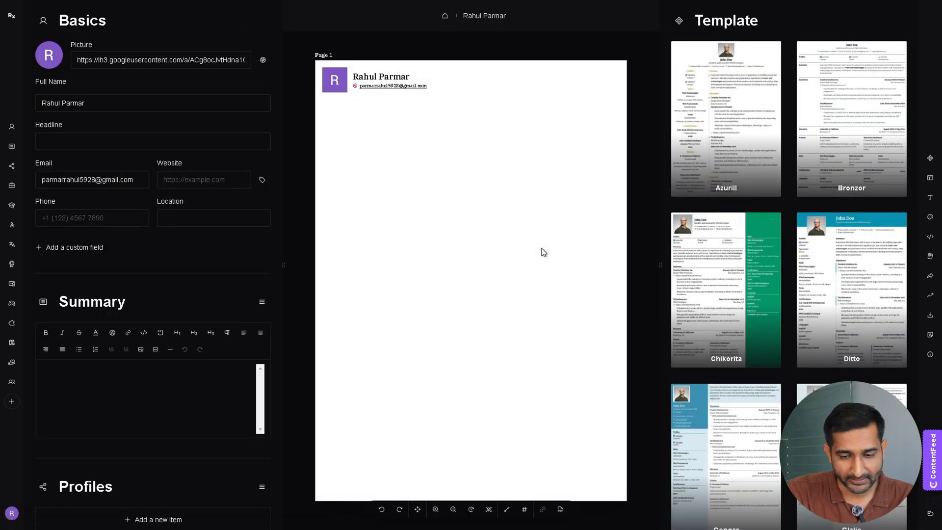
mouse_move(653, 275)
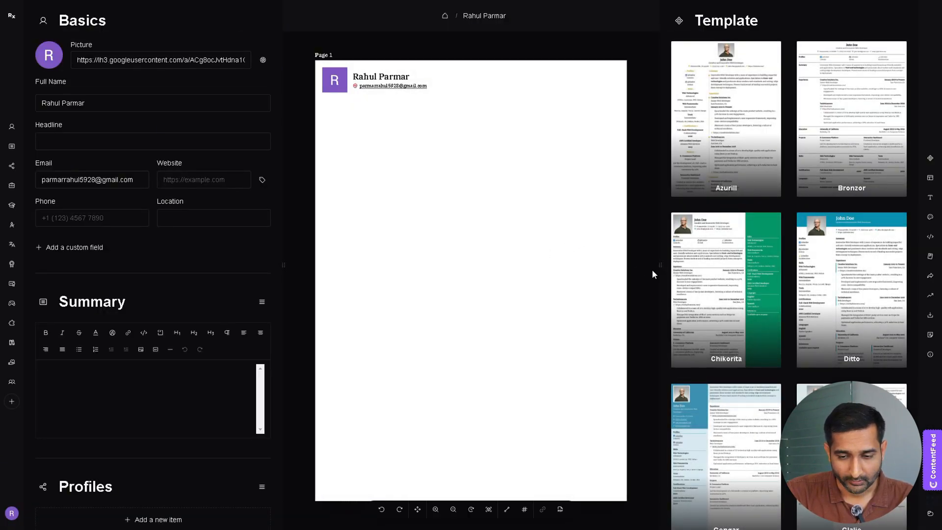
scroll("down", 3)
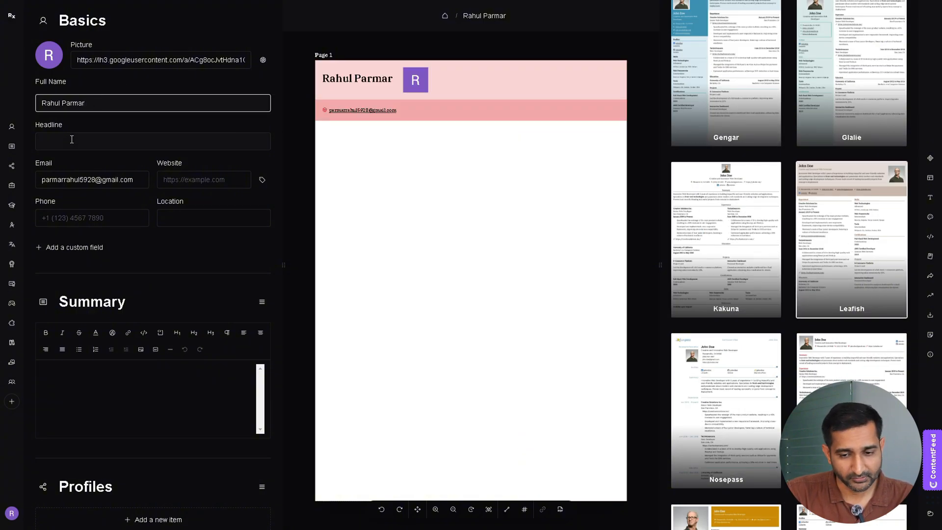
scroll("down", 3)
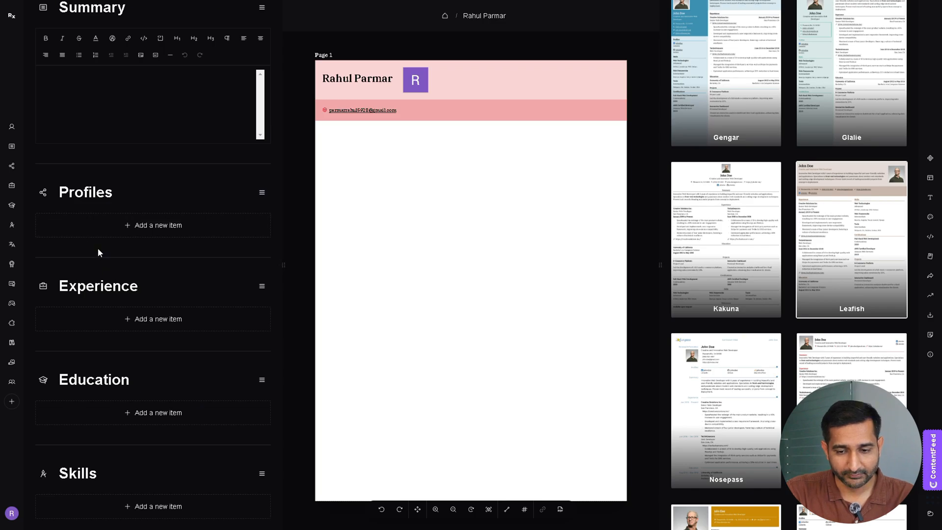
scroll("down", 3)
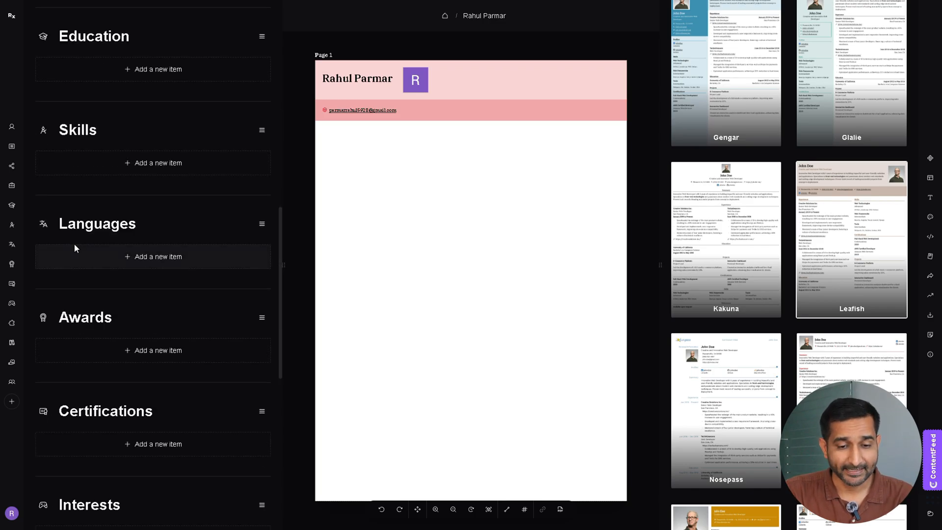
scroll("down", 3)
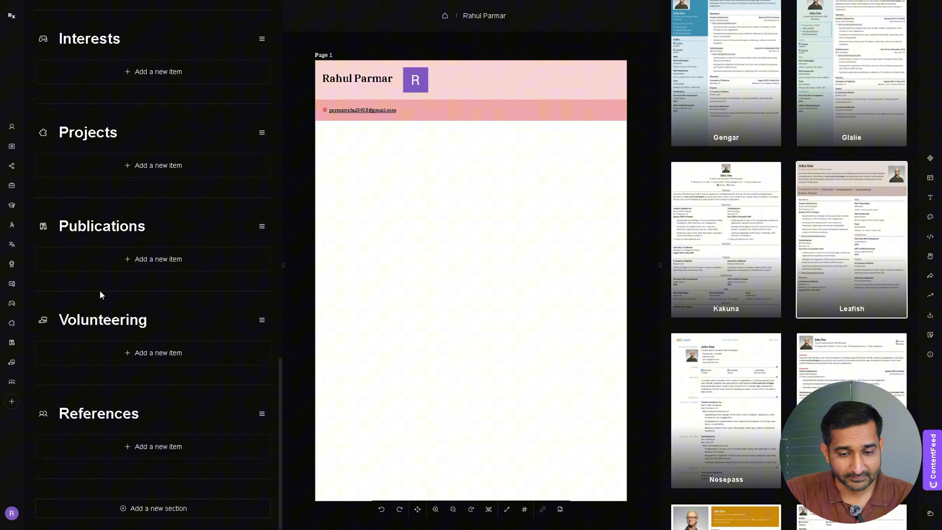